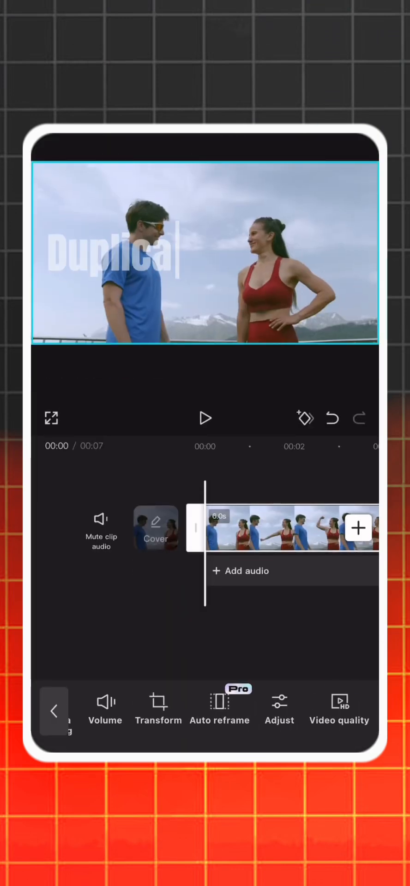
Duplicate the selected video clip onto an overlay track beneath the original.
left_click(290, 708)
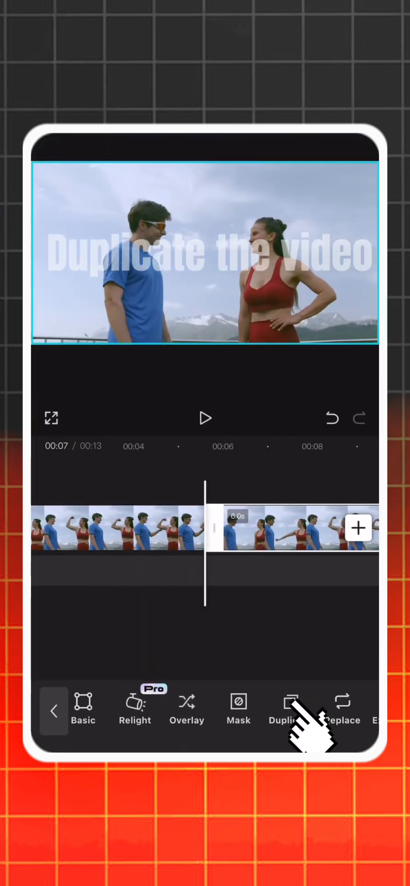
left_click(289, 711)
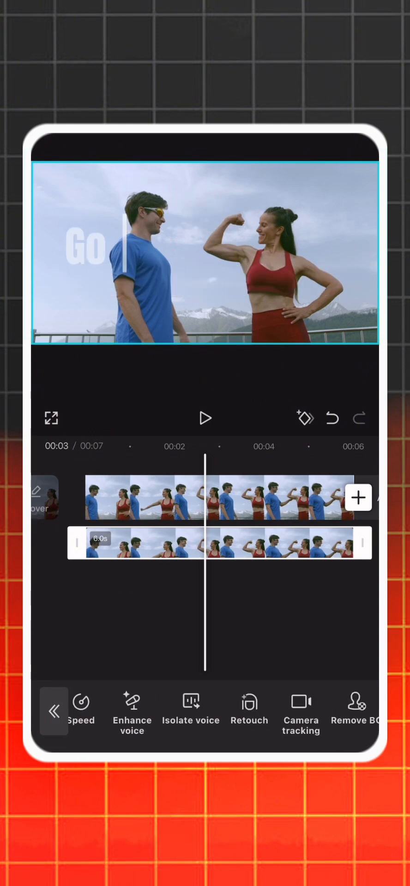
Apply Auto background removal to the overlay clip via Remove BG.
left_click(356, 711)
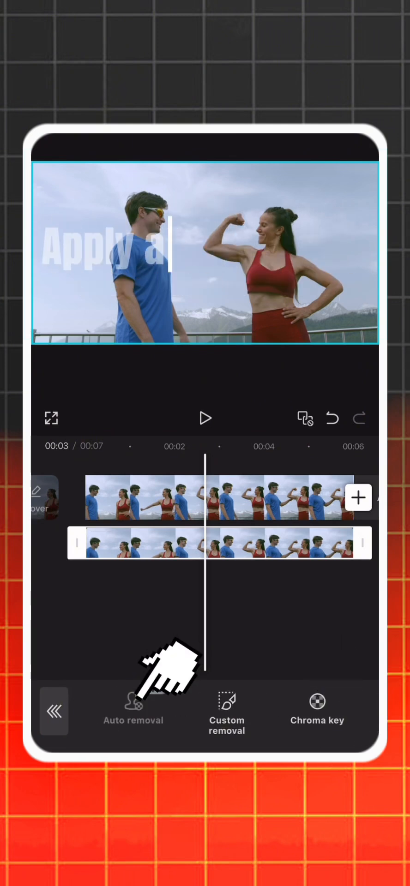
left_click(132, 711)
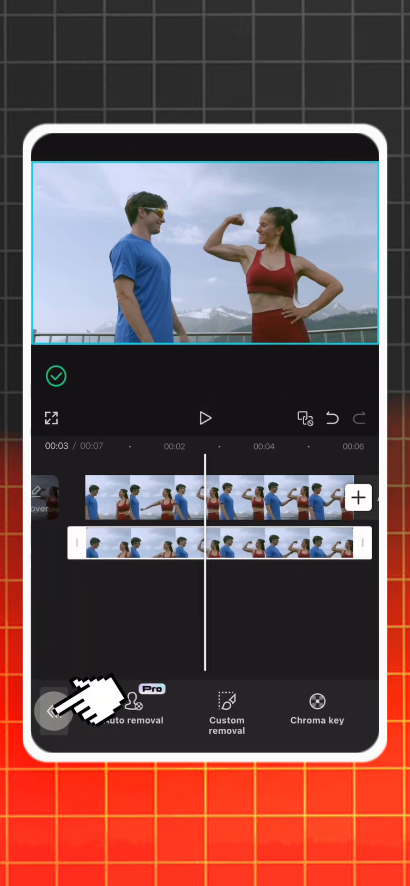
left_click(55, 711)
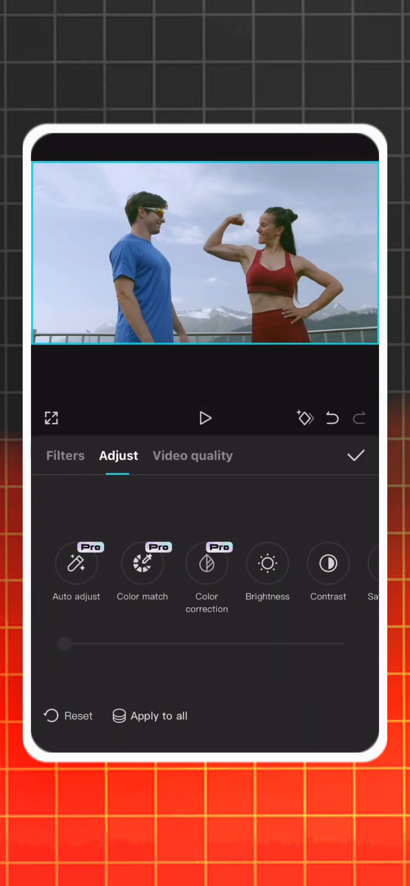
In Adjust > HSL, shift blue hue to 100 and raise cyan, turning the shirt purple.
left_click(293, 563)
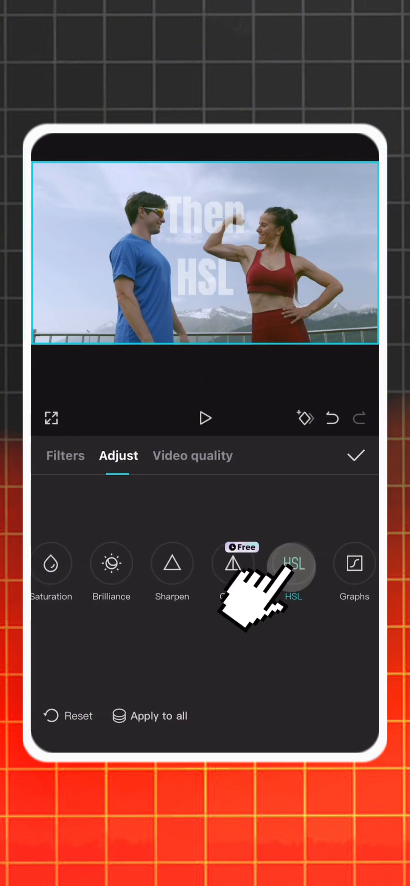
left_click(293, 564)
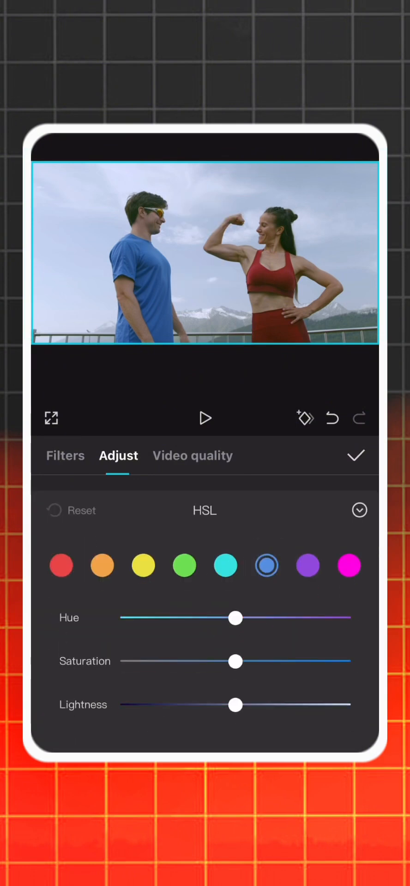
left_click_drag(236, 617, 345, 617)
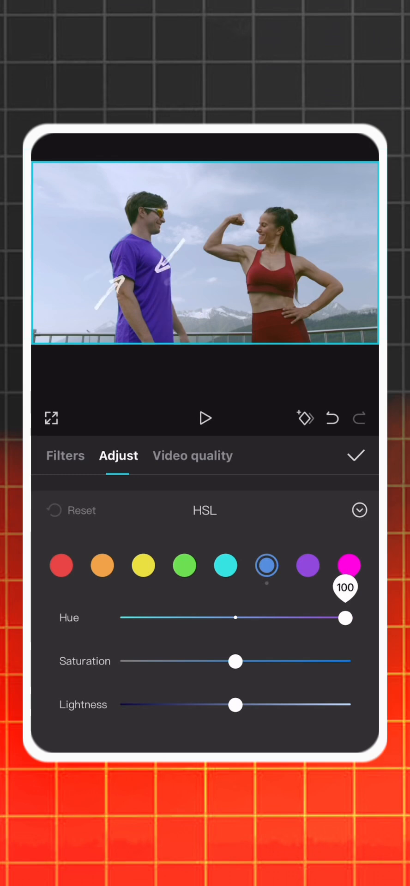
left_click(225, 565)
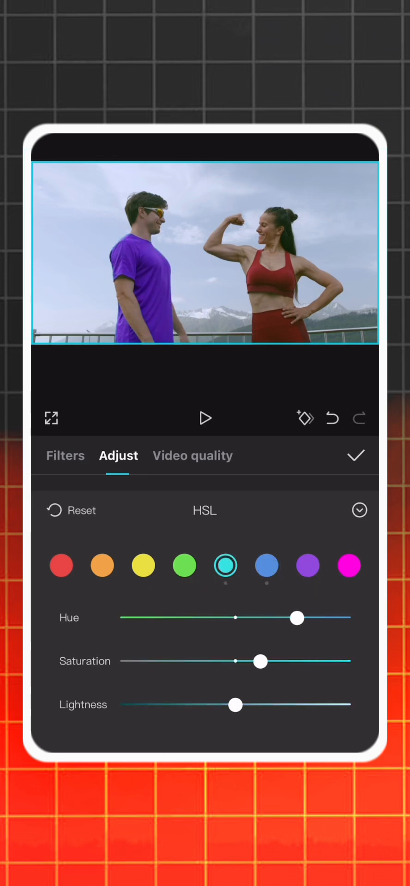
left_click(356, 455)
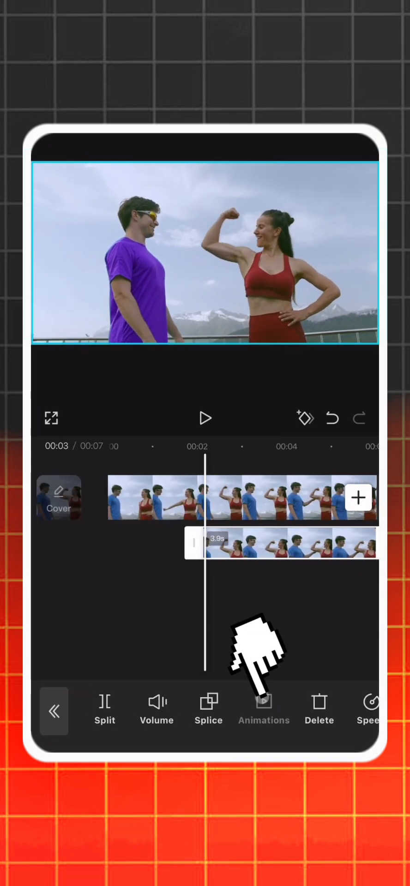
Give the overlay clip a Fade in entrance animation under Animations > In.
left_click(263, 708)
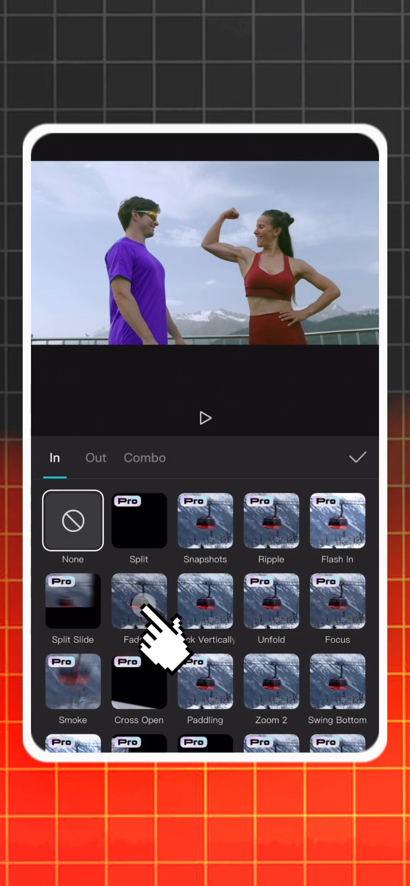
left_click(356, 457)
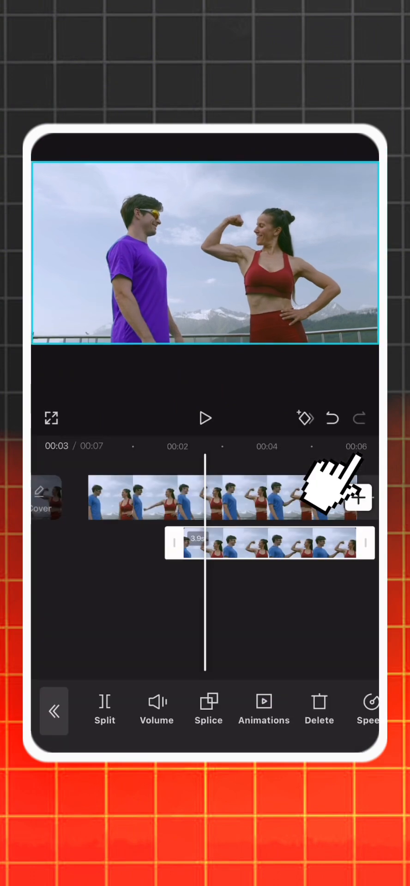
left_click(205, 418)
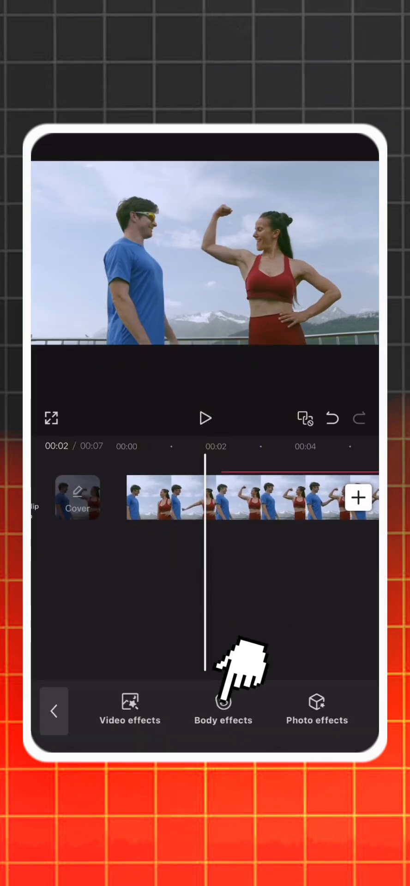
Apply a Stroke body effect that outlines the people in the video.
left_click(222, 706)
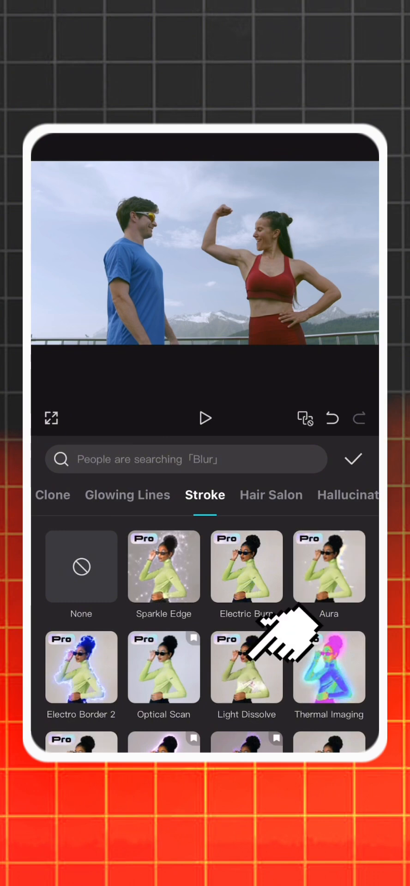
left_click(245, 667)
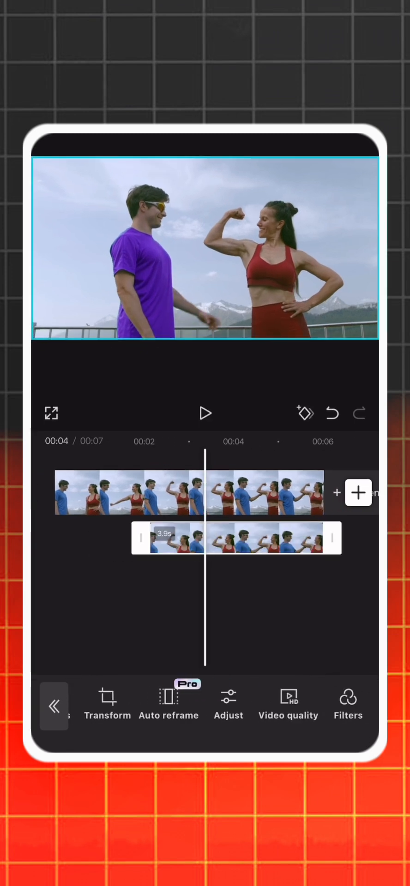
In HSL, drag red Hue to maximum so the woman's red outfit turns orange-brown.
left_click(228, 703)
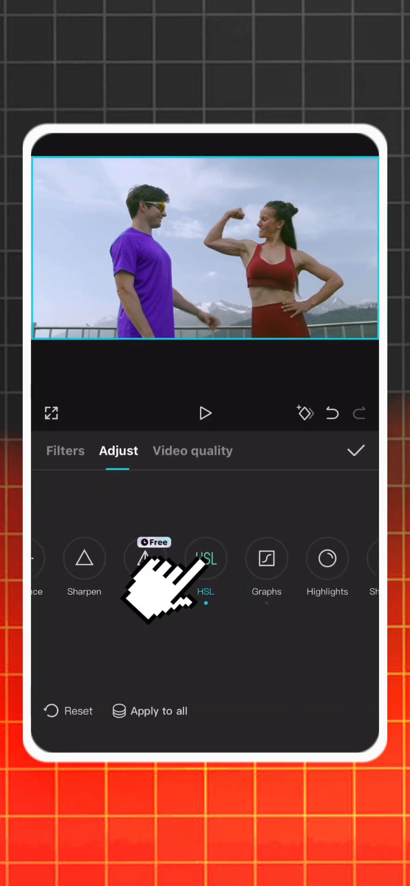
left_click(206, 558)
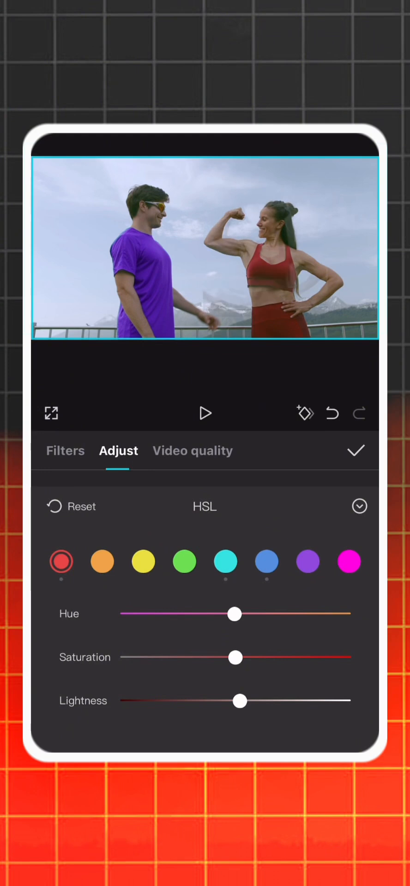
left_click_drag(235, 614, 345, 614)
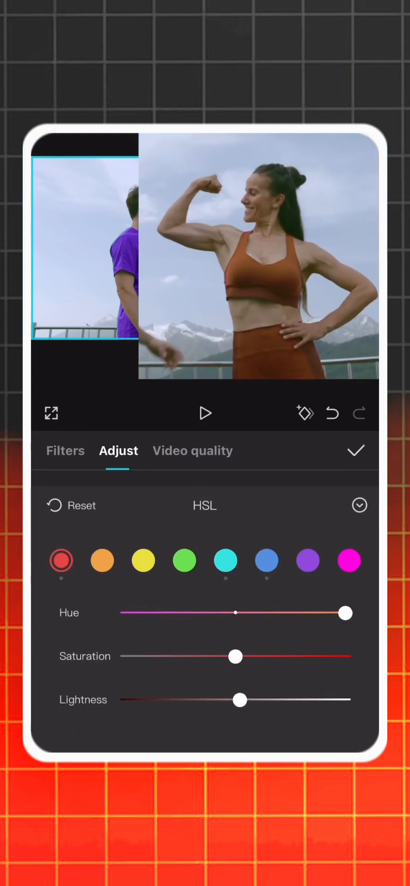